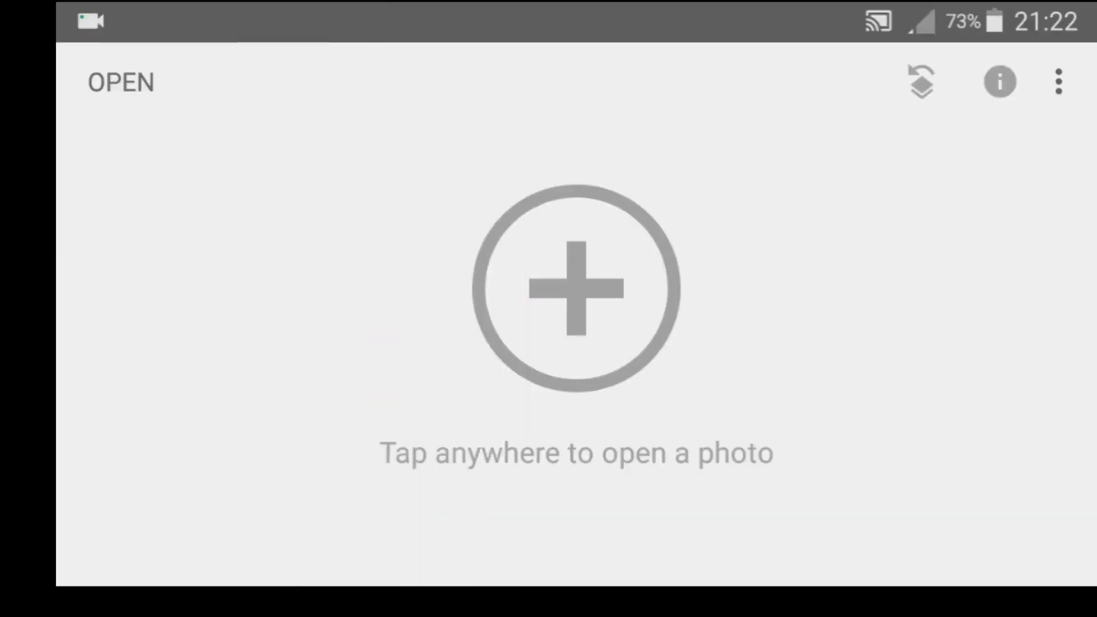
# - Open the photo of the man reclining on the grassy hillside from the Gallery
pyautogui.click(575, 287)
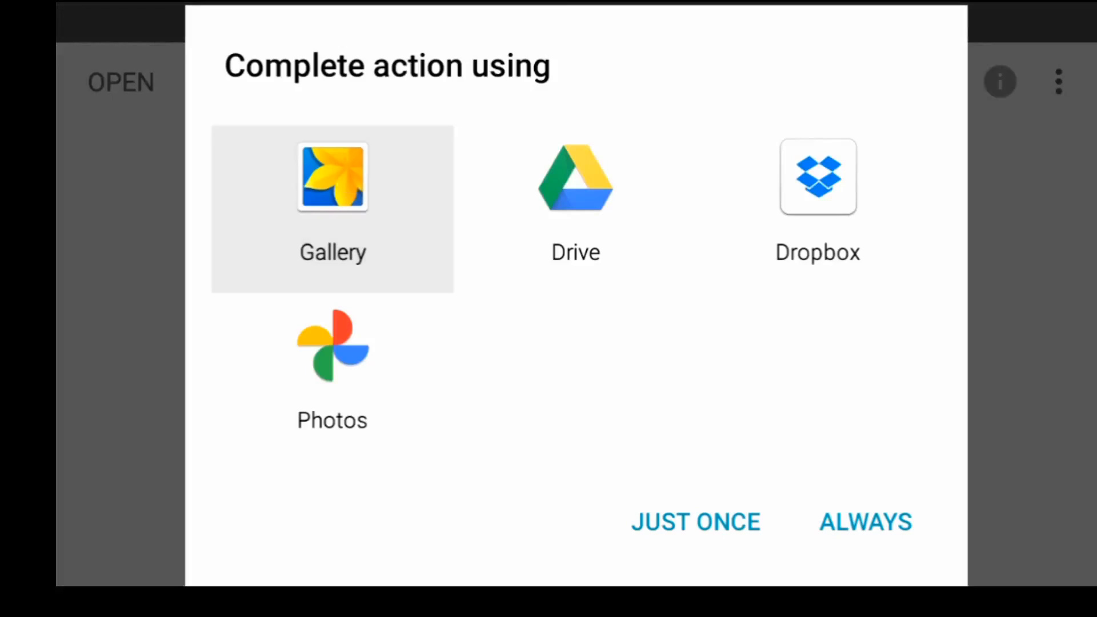
pyautogui.click(332, 178)
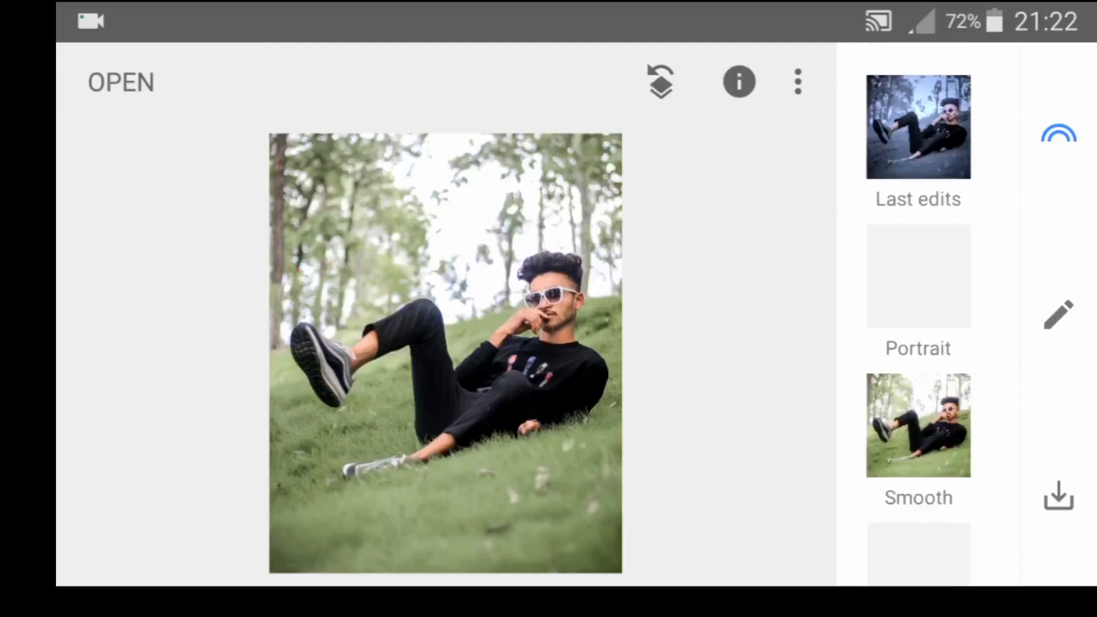
# - Apply the Vintage filter with Saturation at -100, making the portrait black and white
pyautogui.click(1059, 315)
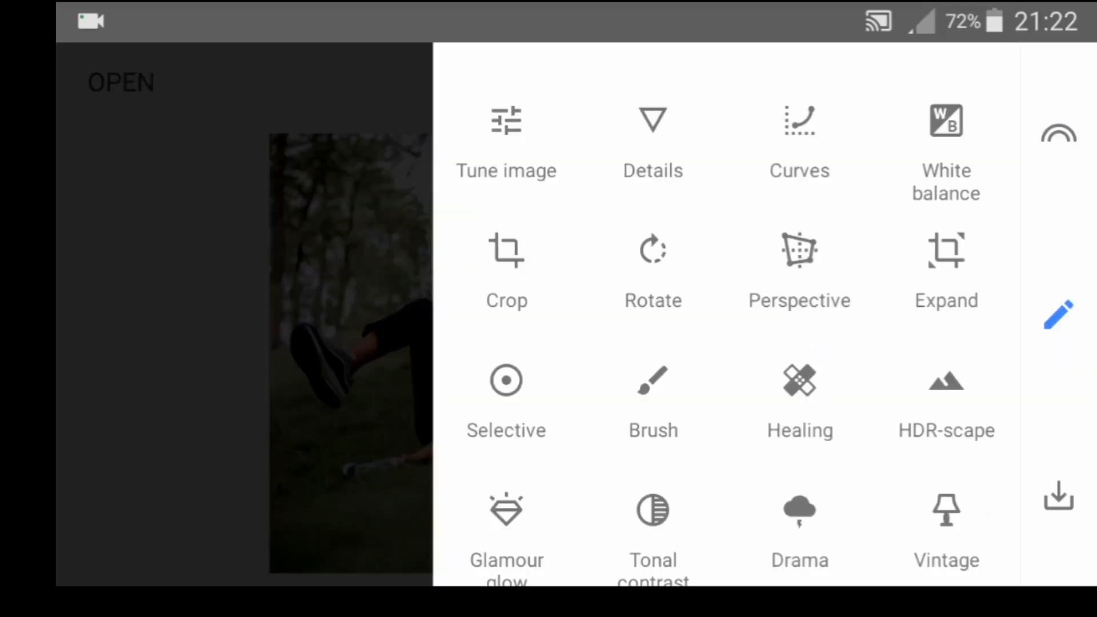
pyautogui.click(506, 120)
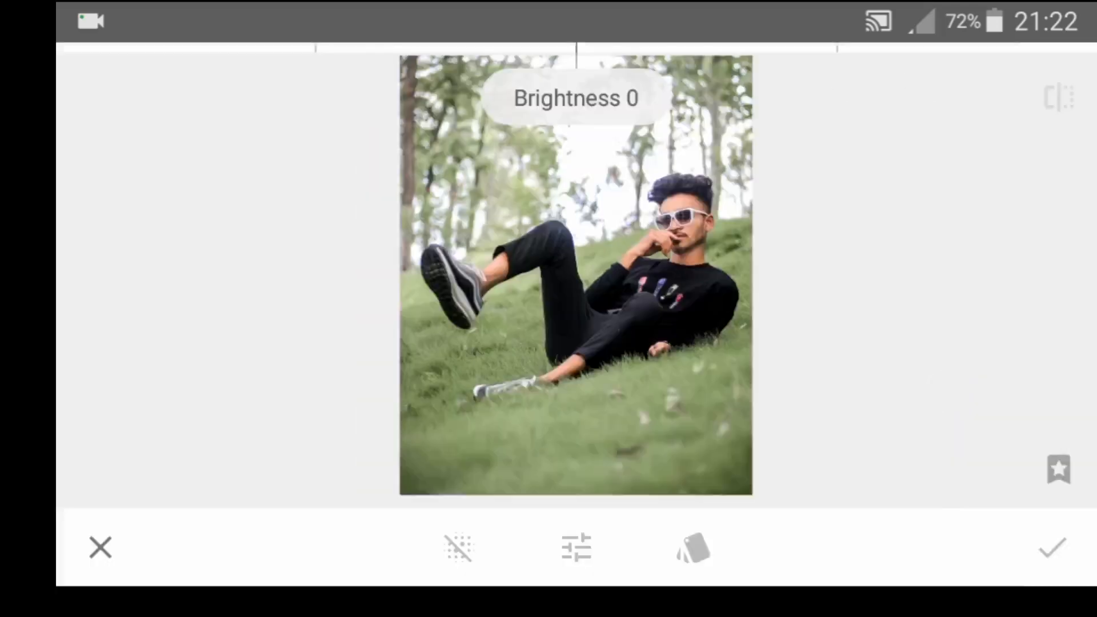
pyautogui.click(576, 548)
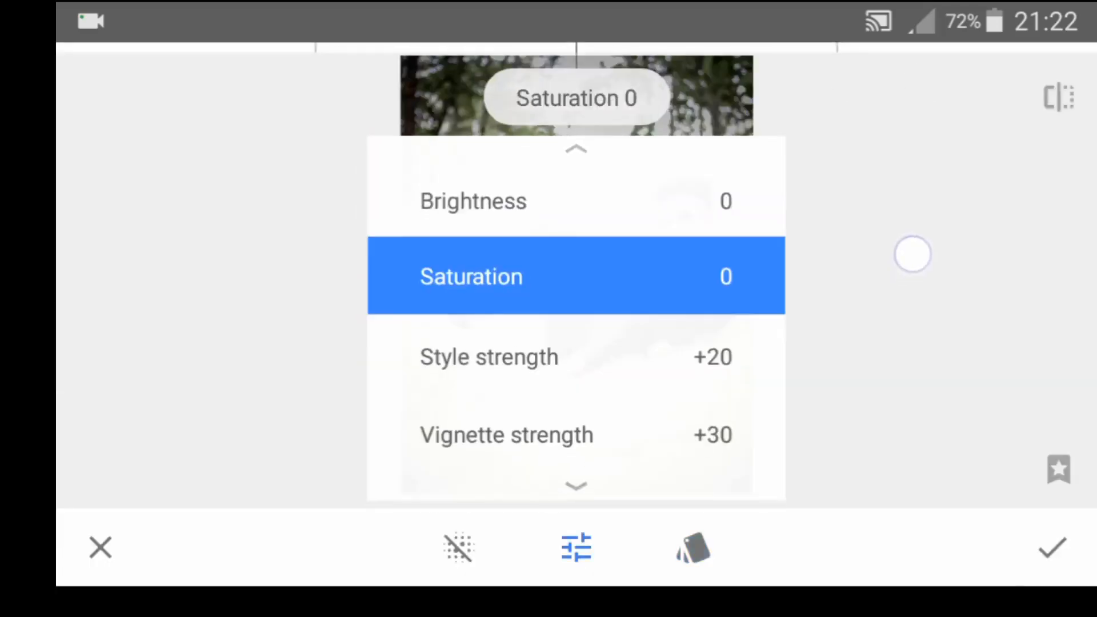
pyautogui.moveTo(914, 253); pyautogui.dragTo(350, 420)
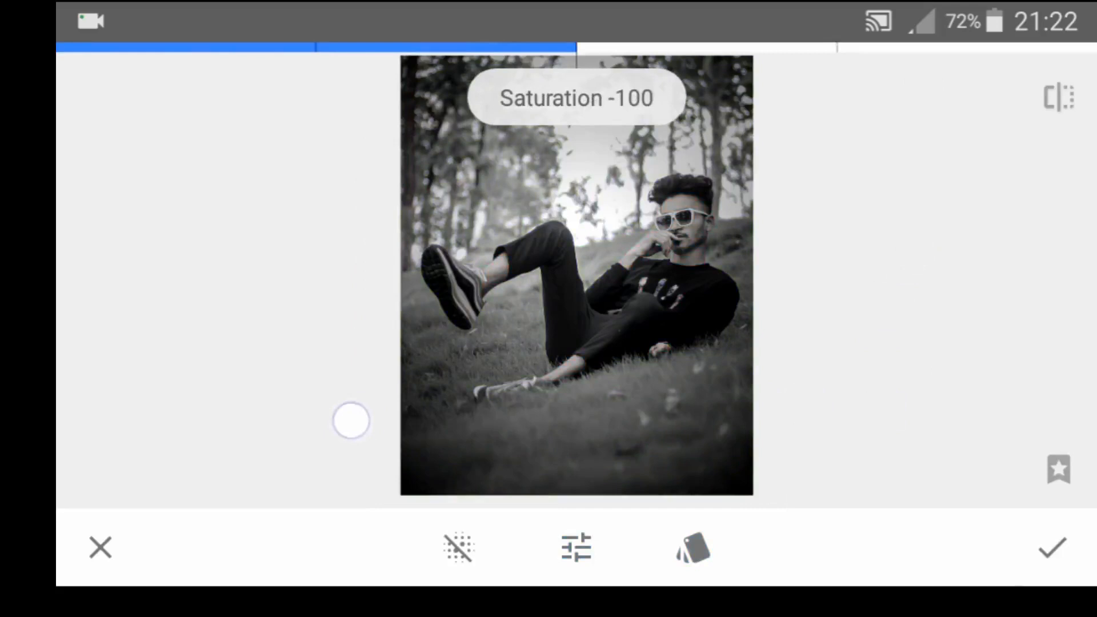
pyautogui.click(1055, 547)
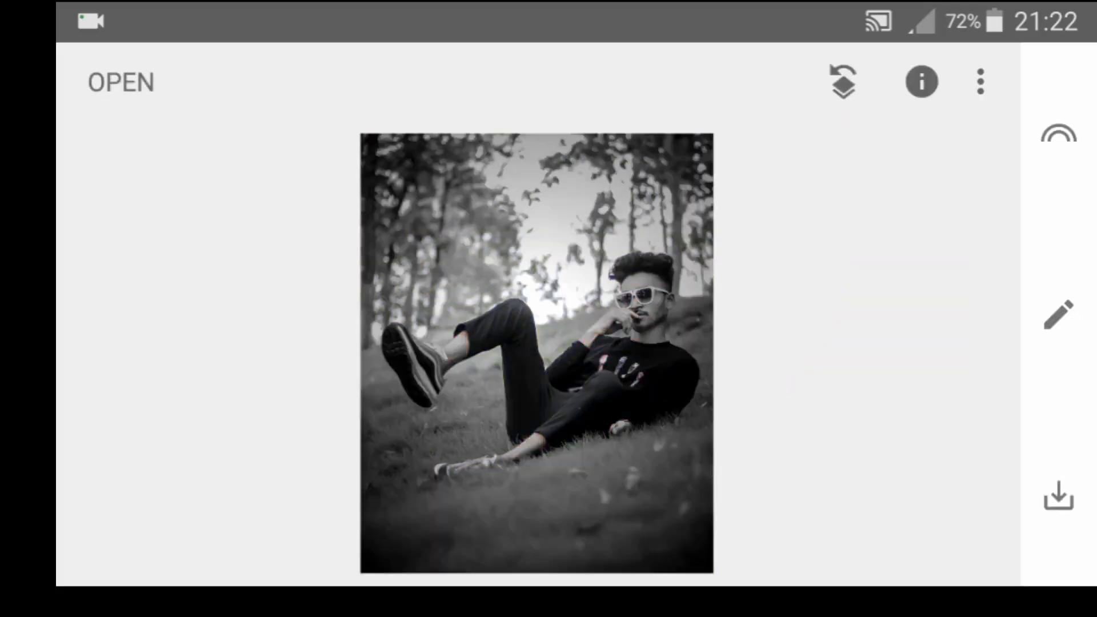
# - Open the Vintage edit's brush from View edits and paint colour back onto the face and hair
pyautogui.click(977, 82)
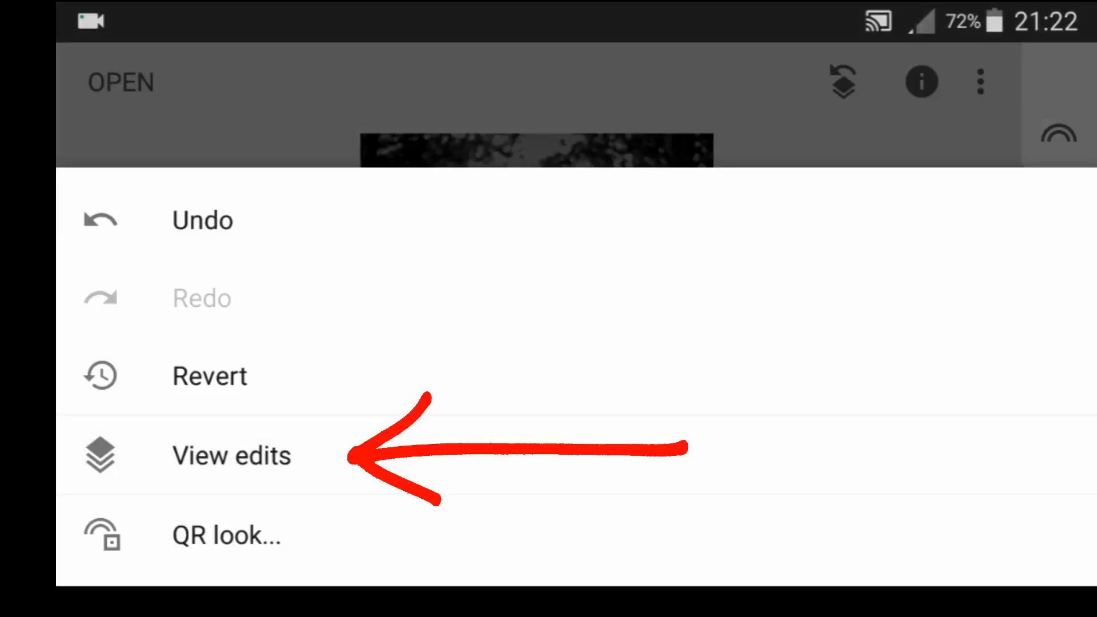
pyautogui.click(231, 456)
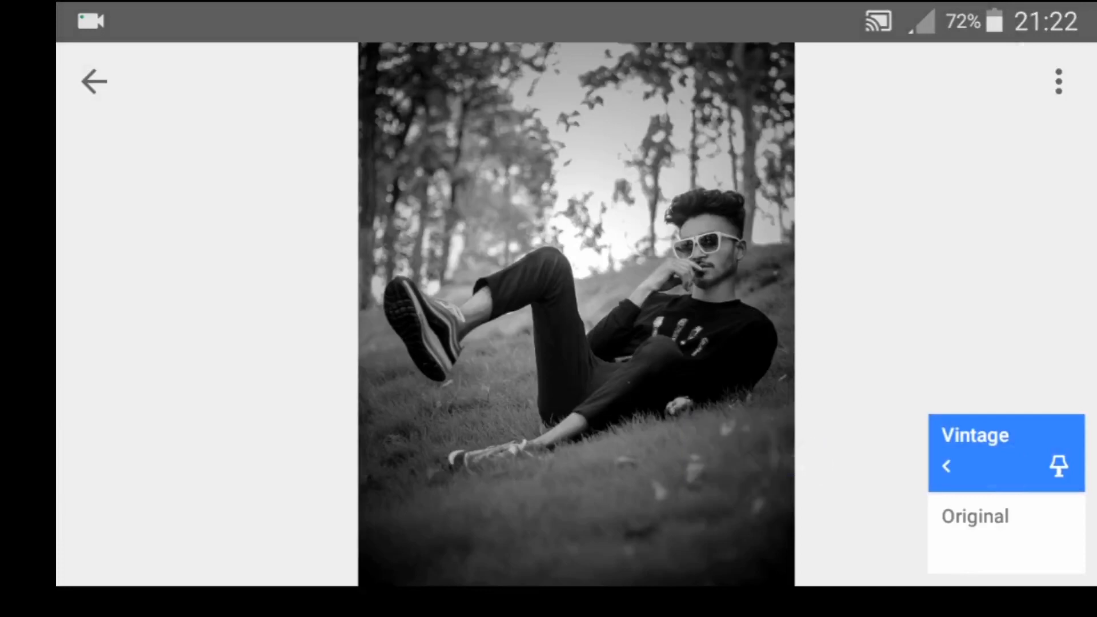
pyautogui.click(974, 436)
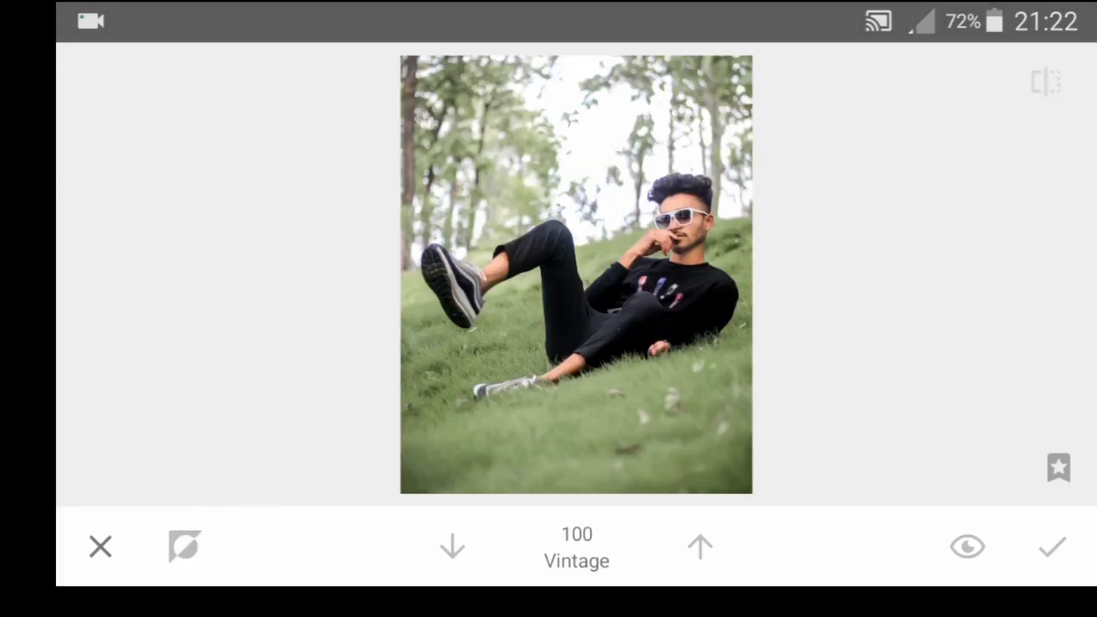
pyautogui.click(182, 549)
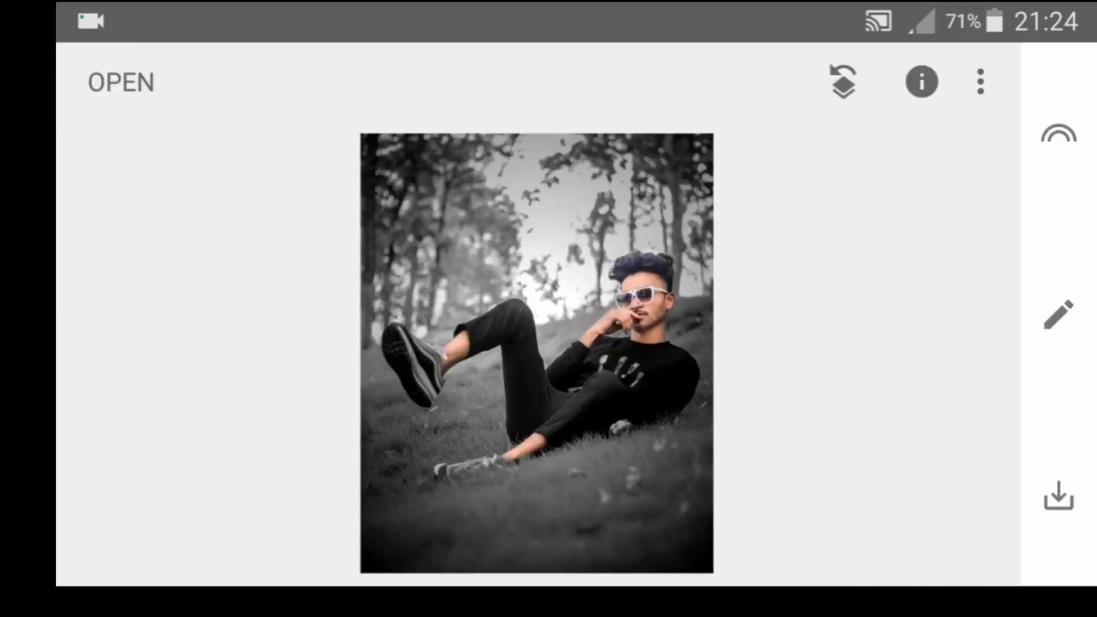
# - Apply White balance with Temperature -35 and Tint +3
pyautogui.click(1059, 319)
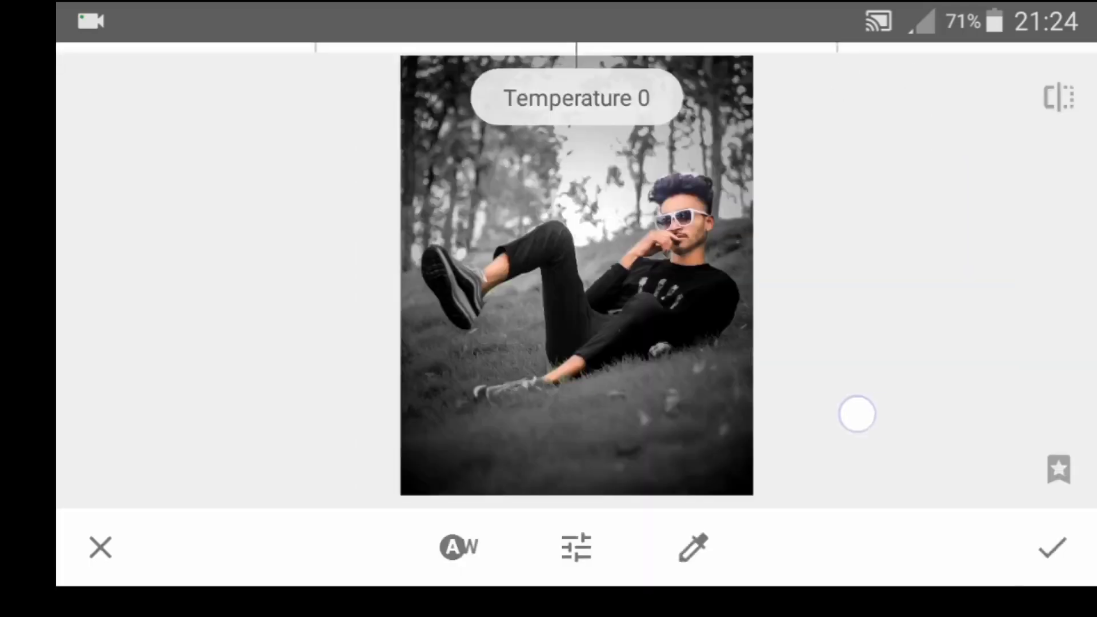
pyautogui.moveTo(858, 414); pyautogui.dragTo(794, 412)
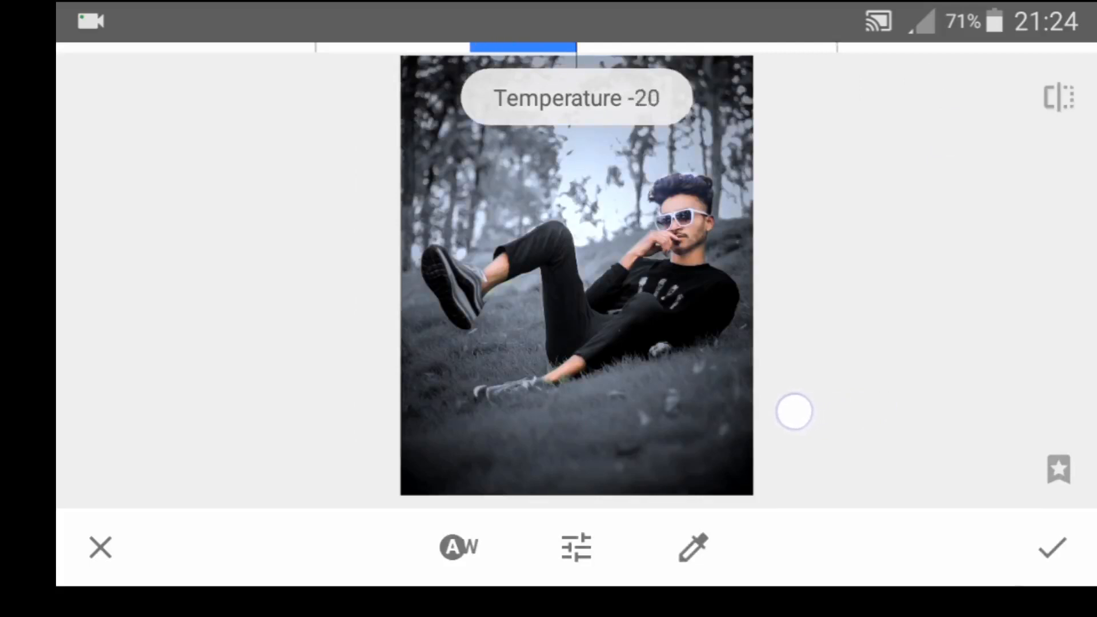
pyautogui.moveTo(794, 412); pyautogui.dragTo(739, 411)
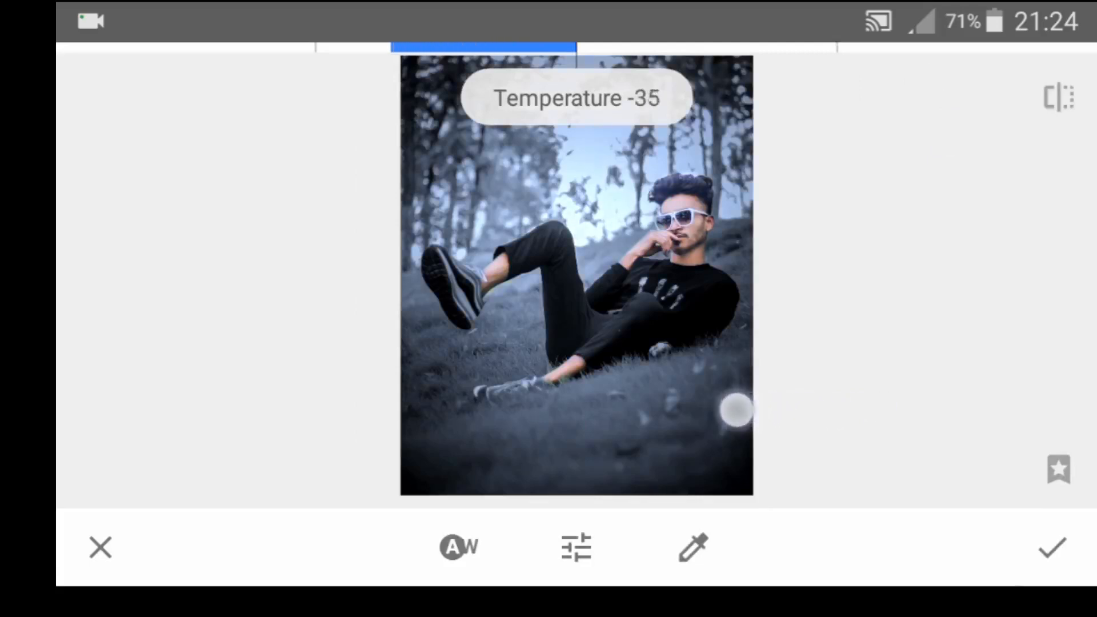
pyautogui.click(576, 548)
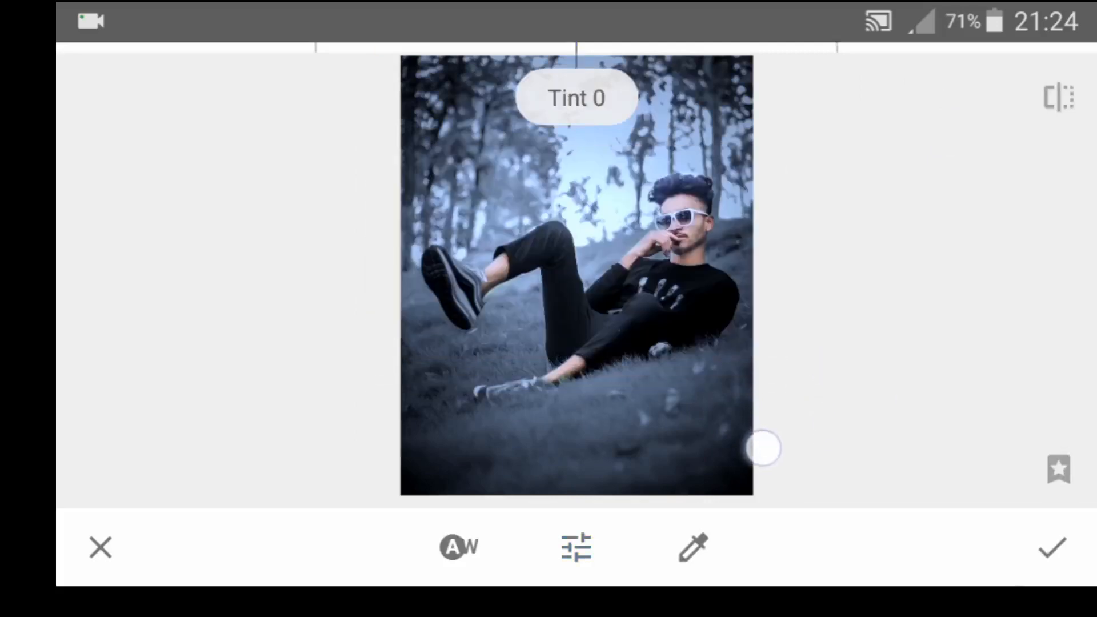
pyautogui.moveTo(763, 449); pyautogui.dragTo(756, 446)
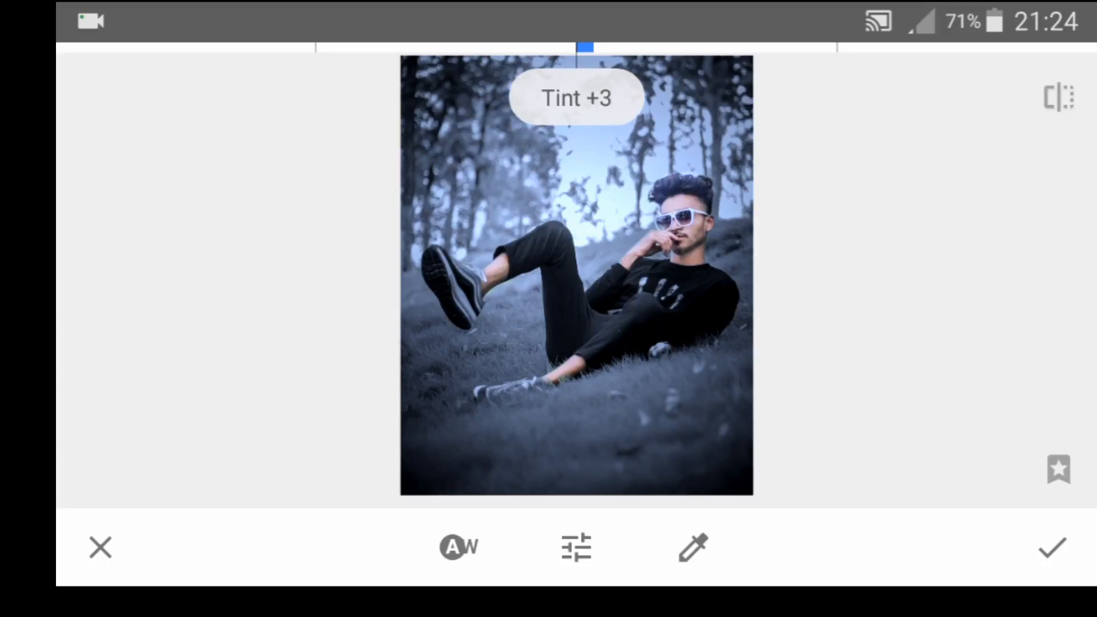
pyautogui.click(1054, 562)
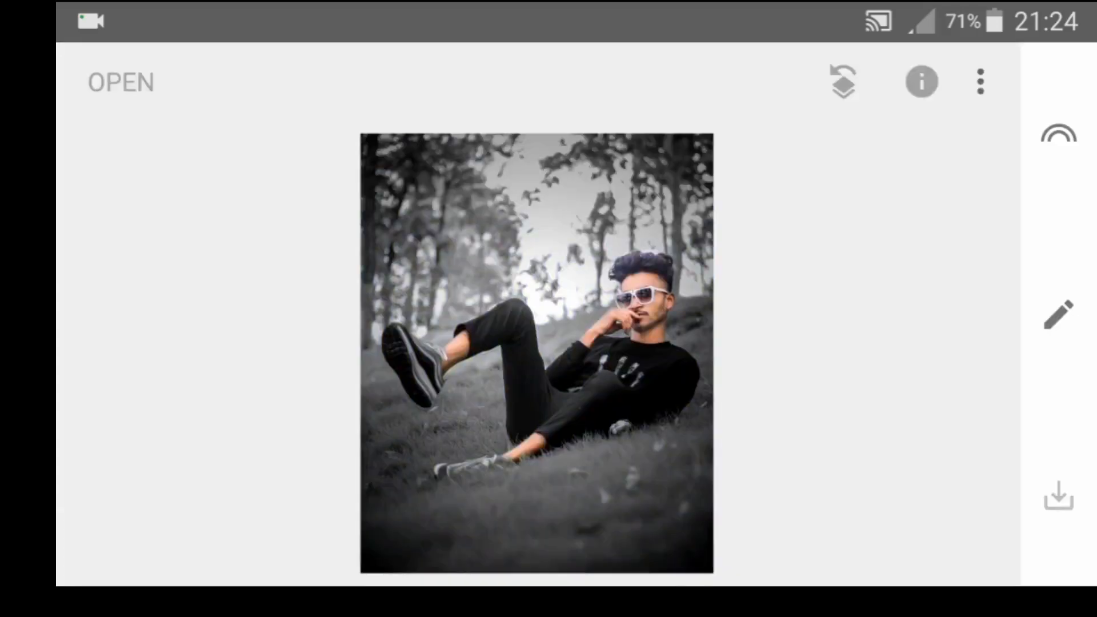
# - Add Selective control points on the face and raised leg with increased Brightness
pyautogui.click(1058, 316)
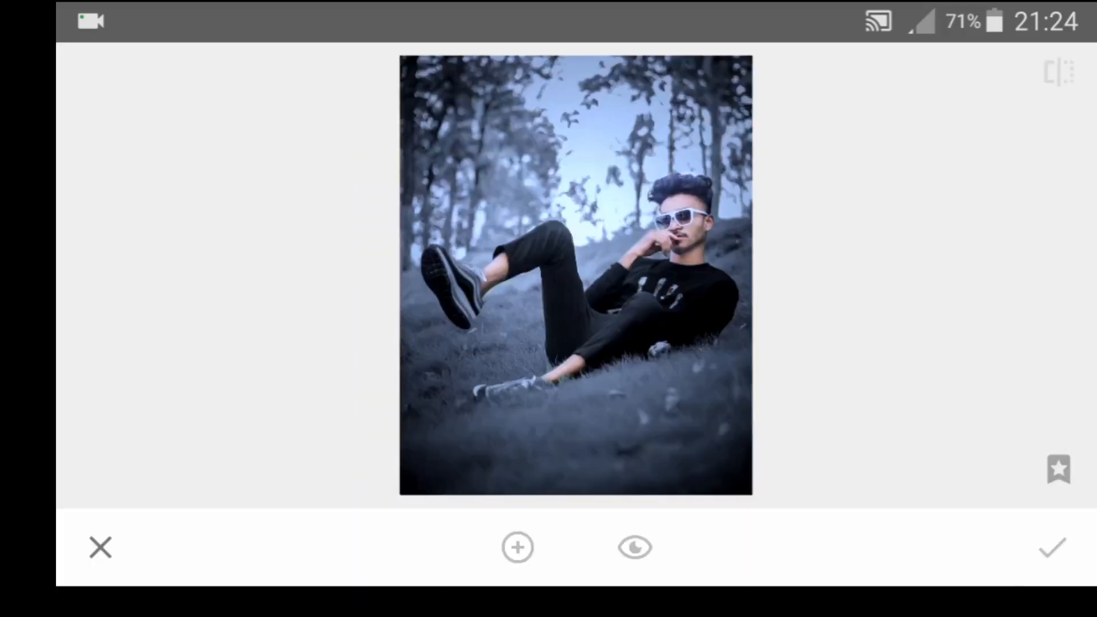
pyautogui.click(518, 548)
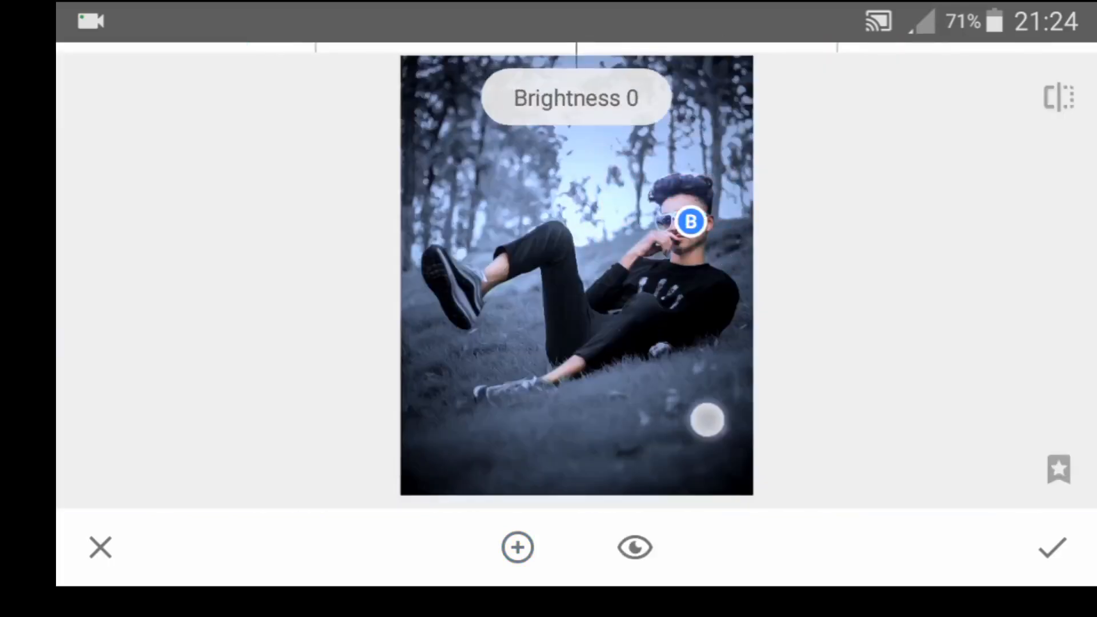
pyautogui.moveTo(708, 420); pyautogui.dragTo(789, 424)
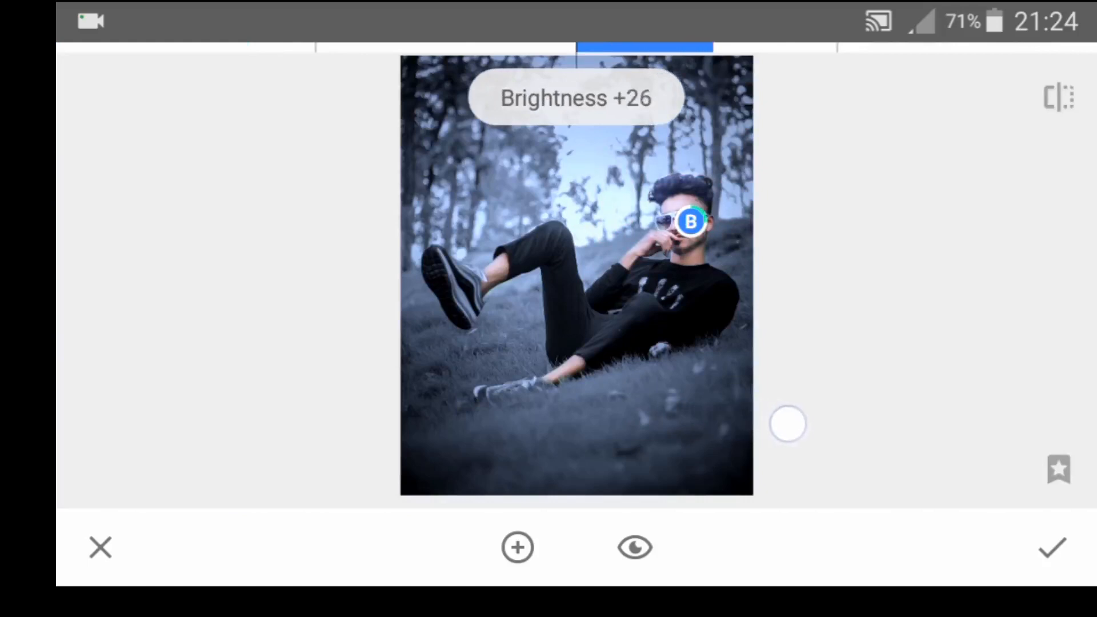
pyautogui.moveTo(789, 424); pyautogui.dragTo(805, 424)
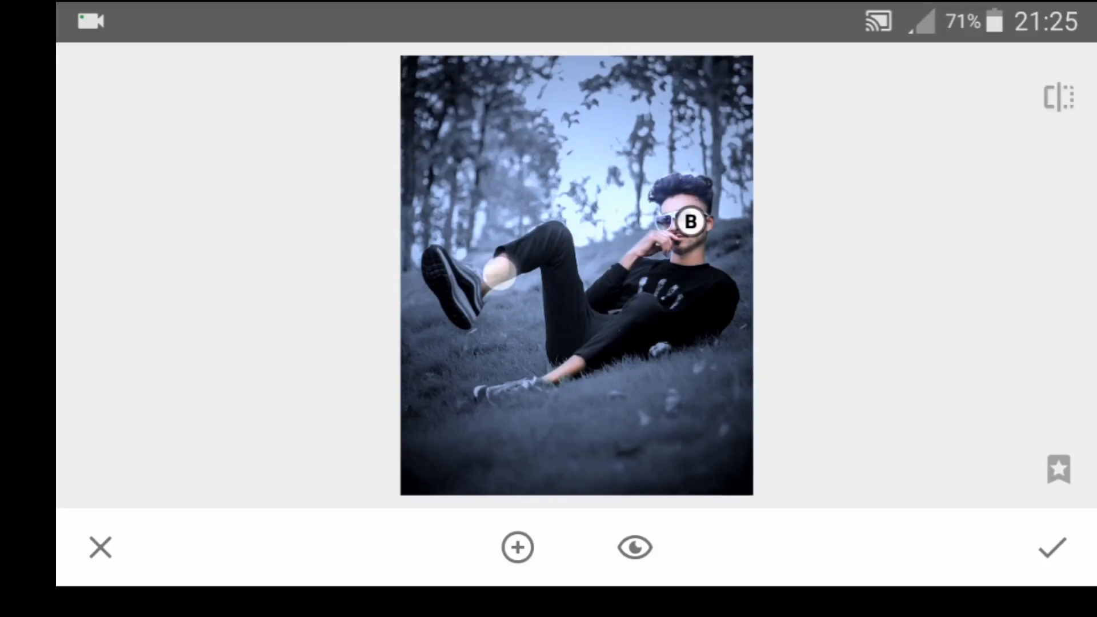
pyautogui.click(516, 548)
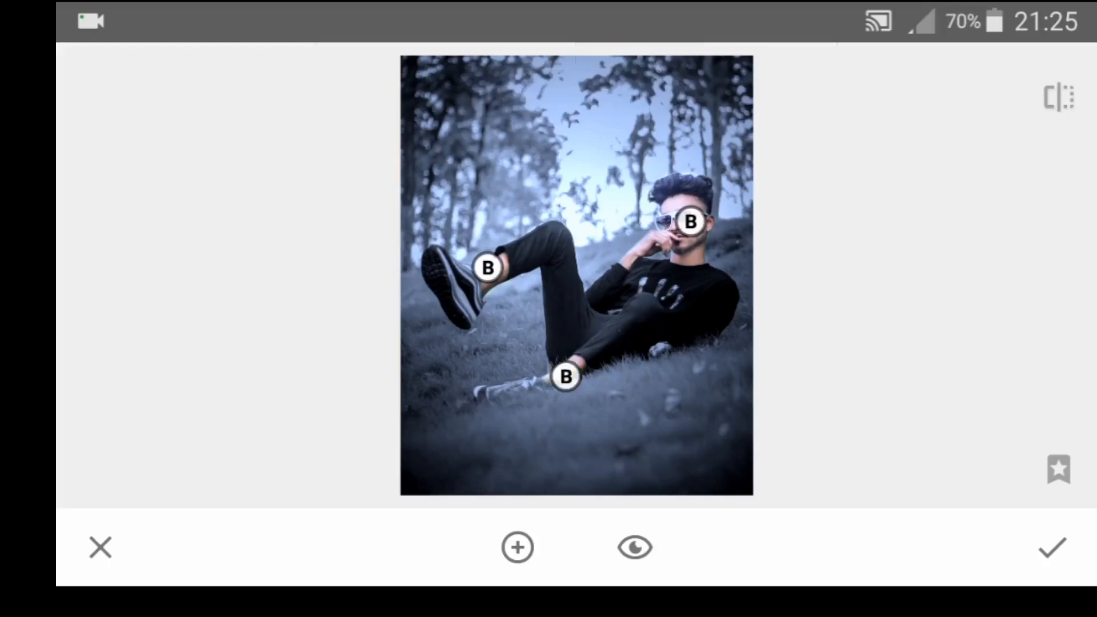
pyautogui.click(1058, 96)
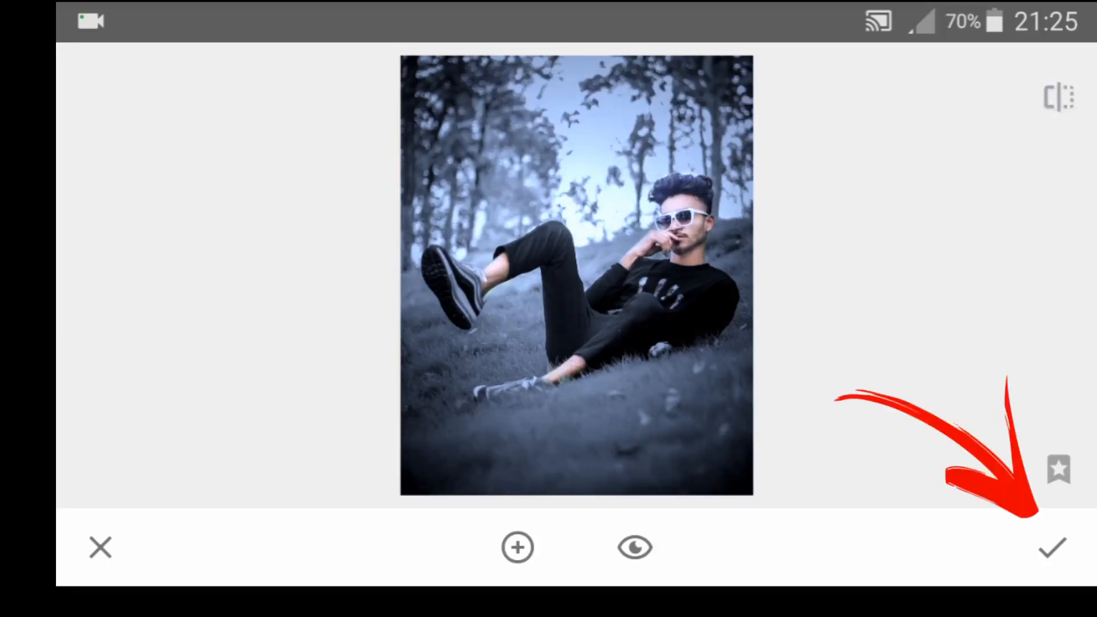
pyautogui.click(1052, 547)
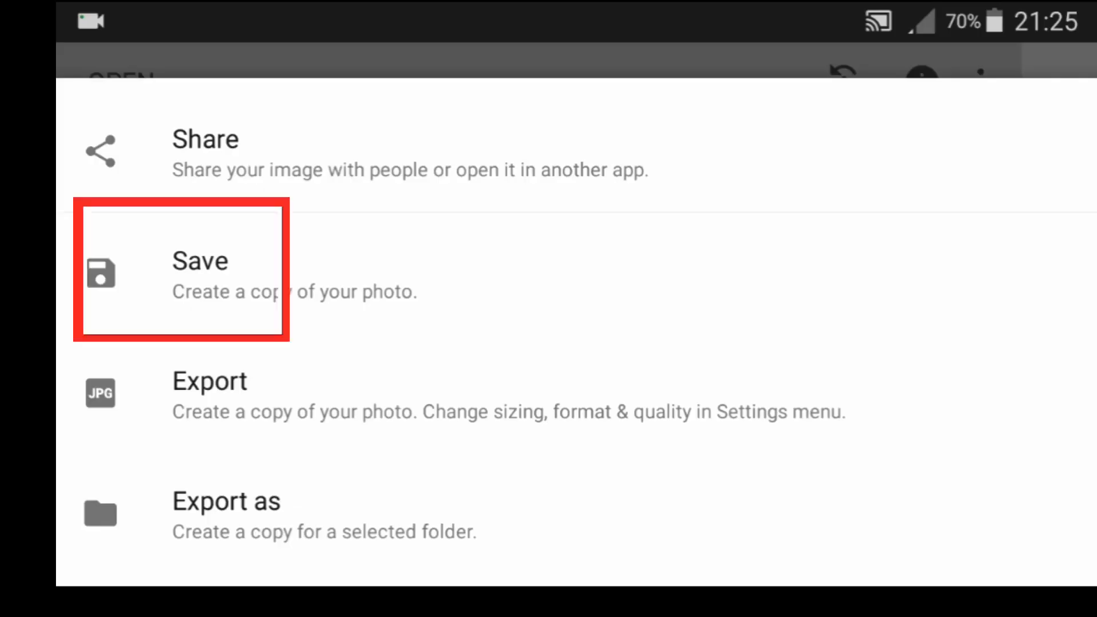
# - Export the edited portrait with Save to create a copy
pyautogui.click(200, 273)
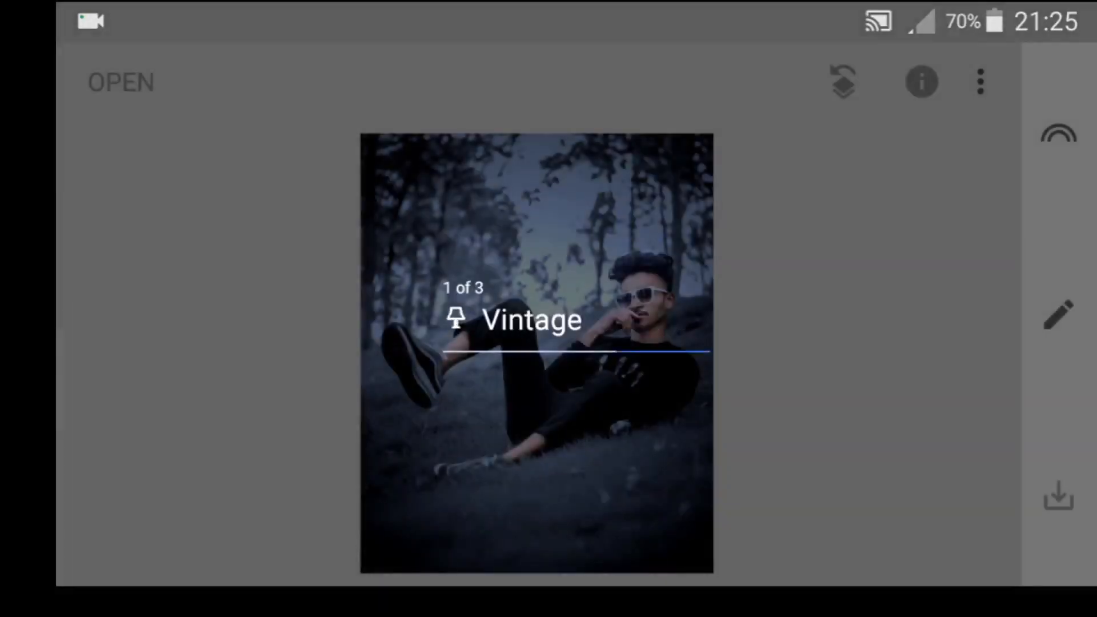
pyautogui.click(1055, 499)
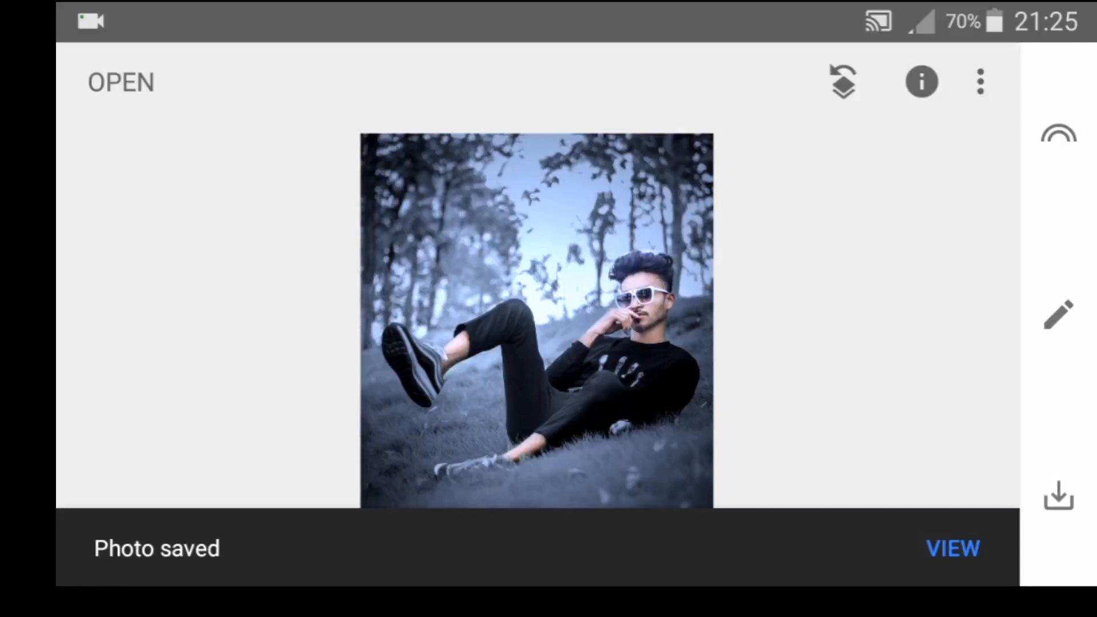